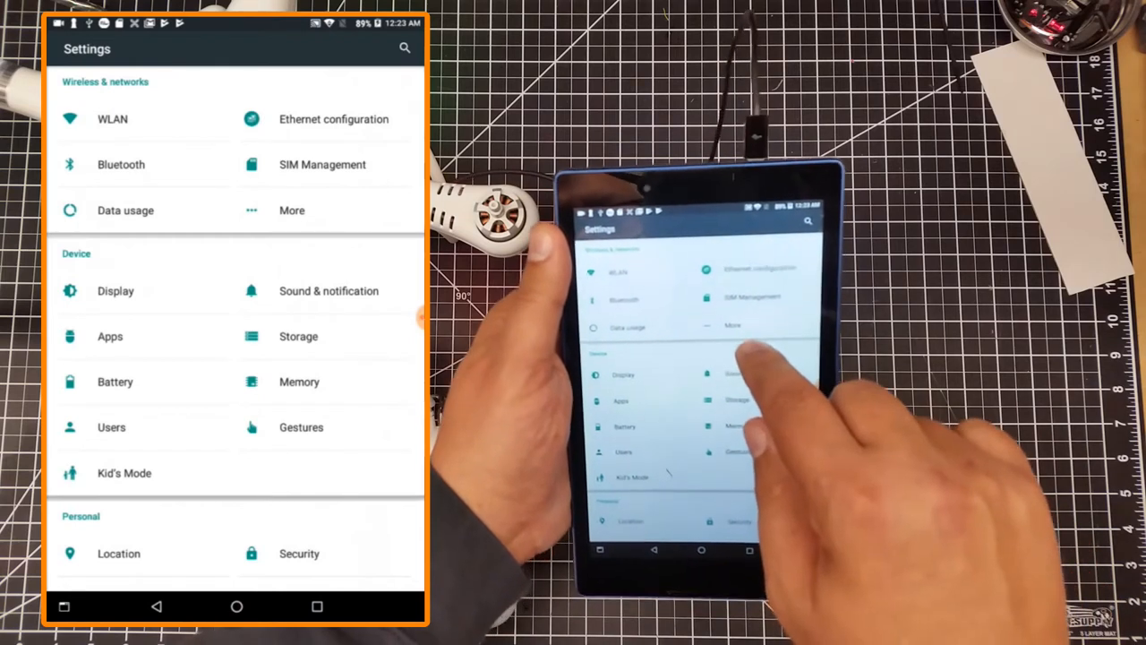
Reach the Tethering & portable hotspot page via More under Wireless & networks
{"action": "left_click", "coordinate": [290, 210]}
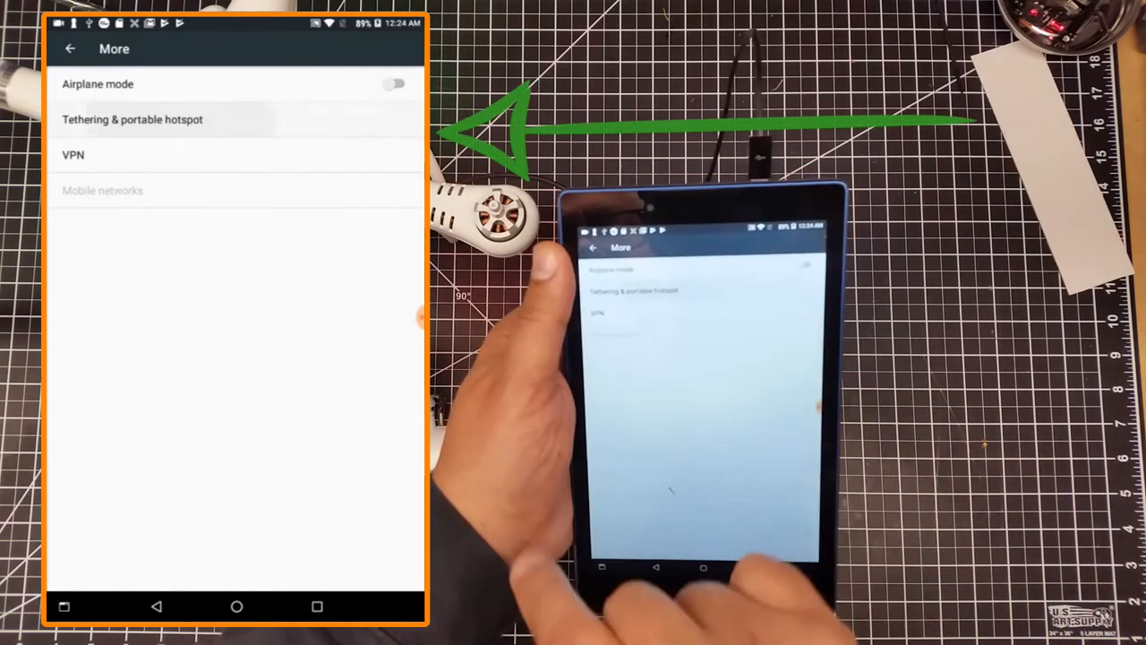
{"action": "left_click", "coordinate": [132, 118]}
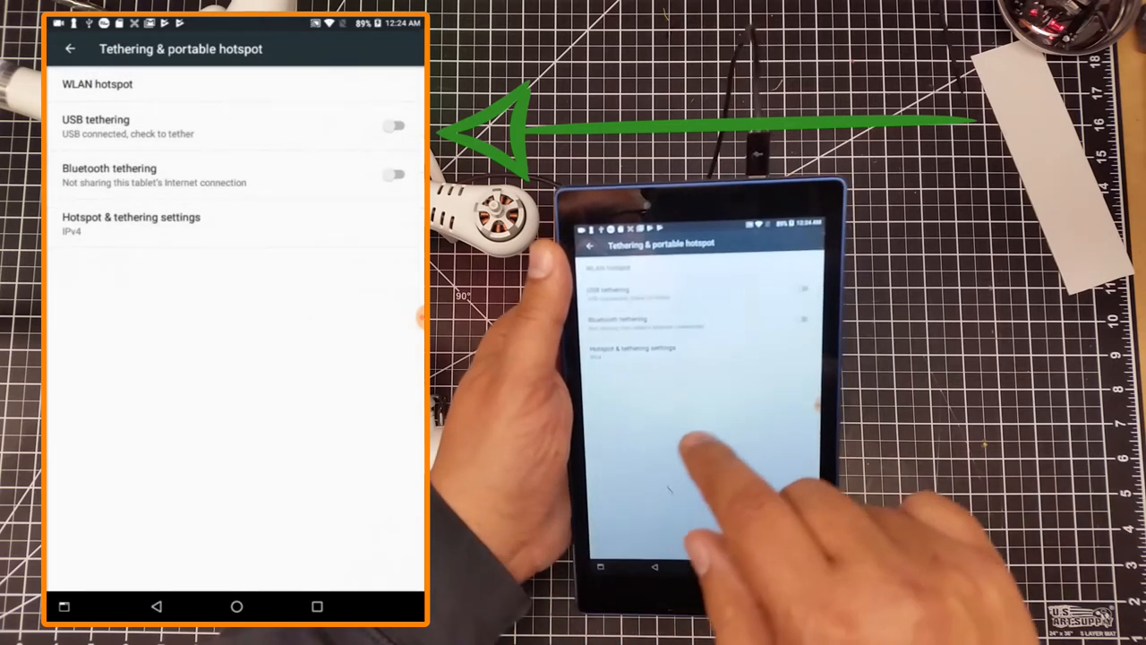
Switch USB tethering on so it shows Tethered, then return to the main Settings menu
{"action": "left_click", "coordinate": [393, 126]}
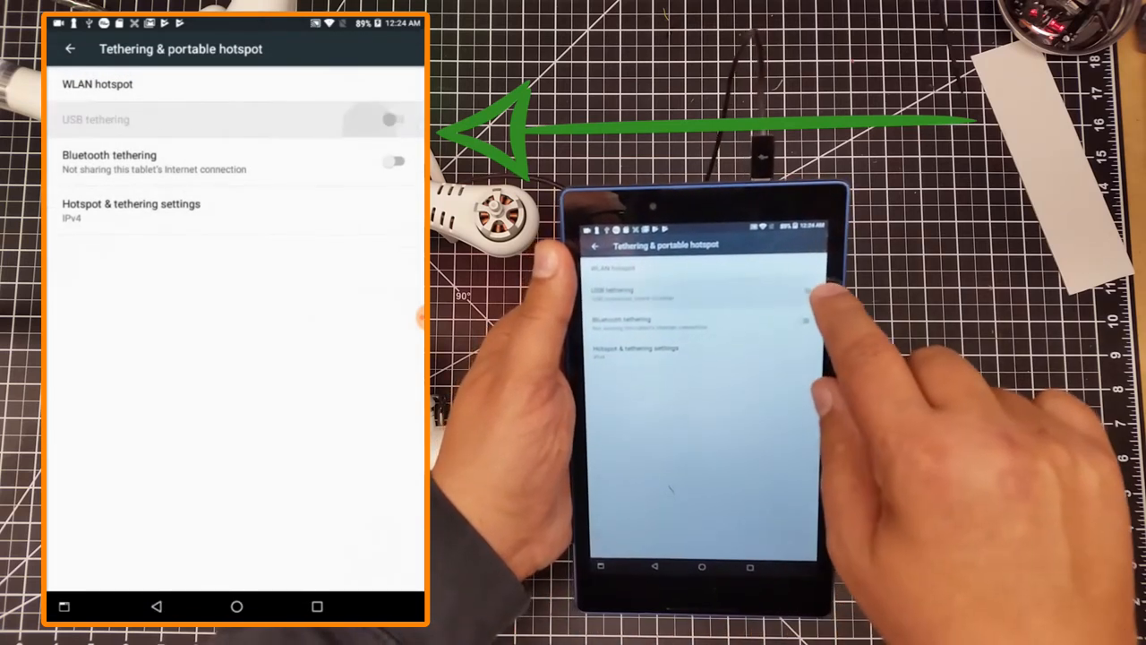
{"action": "left_click", "coordinate": [394, 118]}
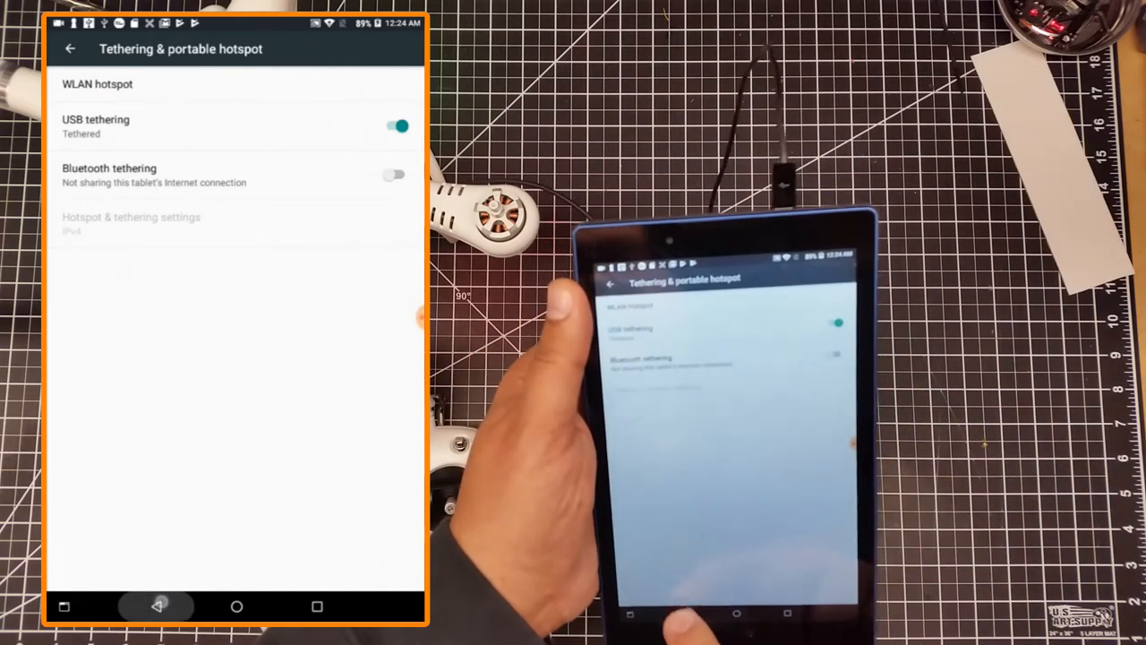
{"action": "left_click", "coordinate": [70, 48]}
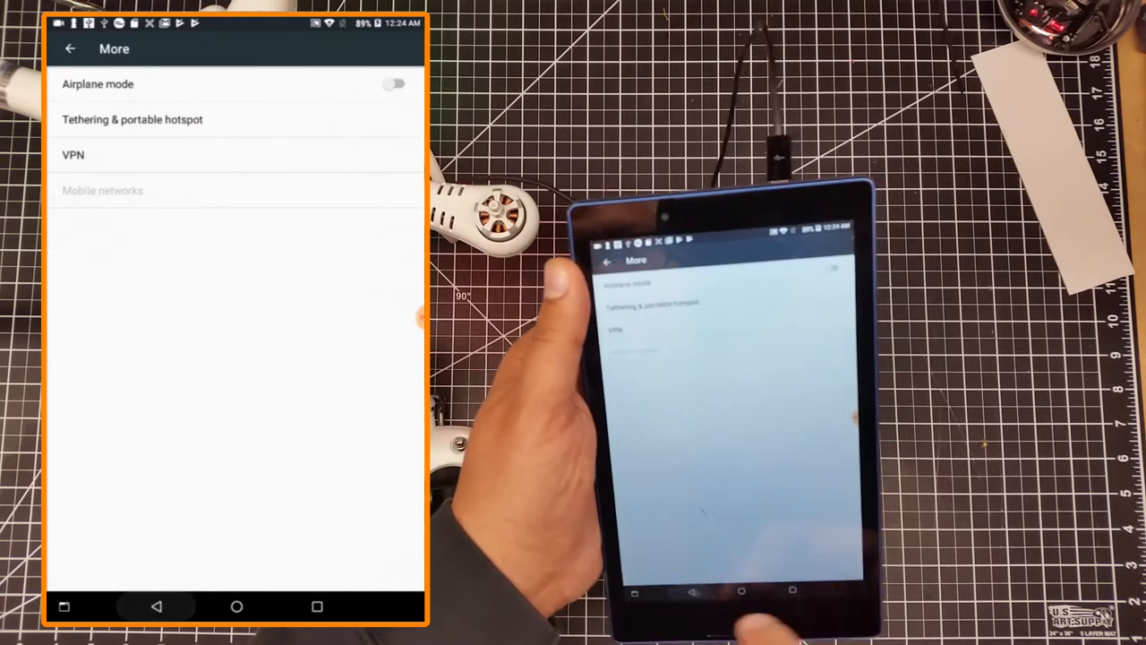
{"action": "left_click", "coordinate": [70, 48]}
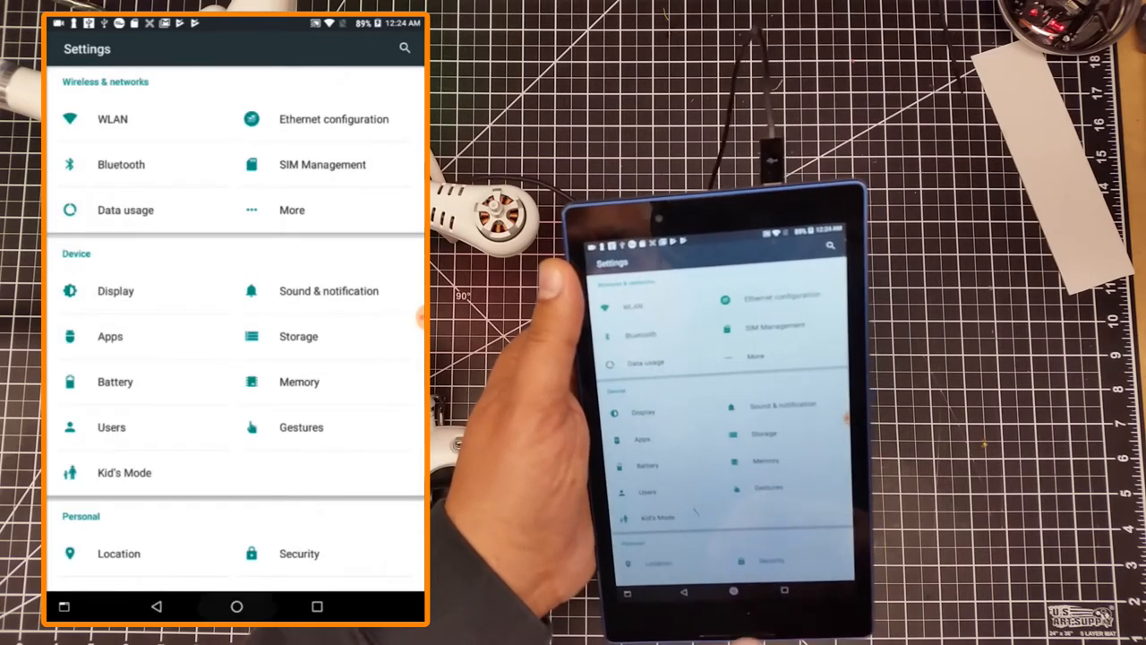